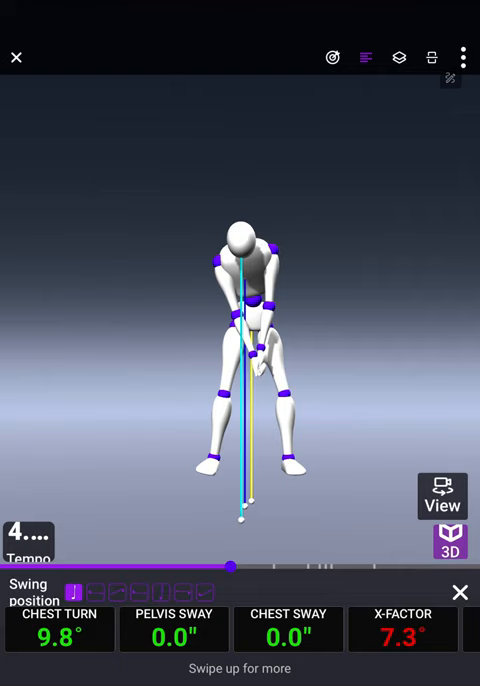
Reveal more metric readouts and advance the swing to chest turn -43.9°, X-factor -20.6°
scroll("left", 3)
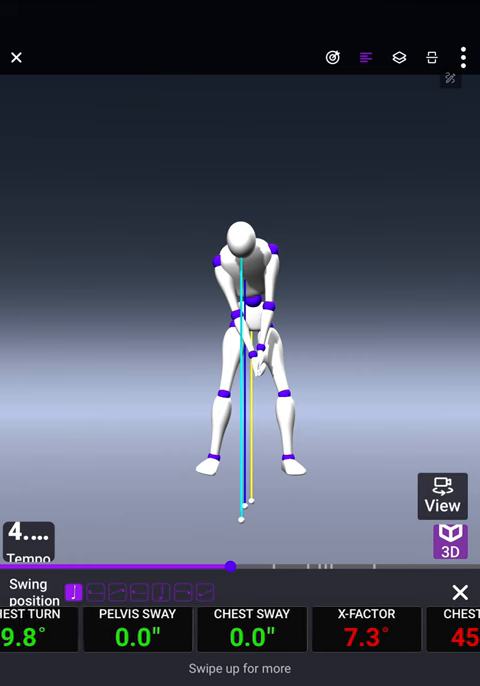
left_click_drag(230, 568, 284, 568)
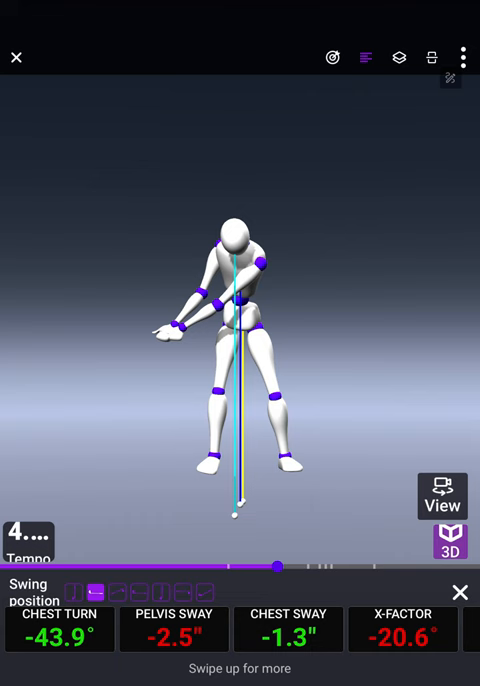
Jump to the swing frame reading chest turn -37.1°, pelvis sway 3.5", chest sway 1.7", X-factor -32.2°
left_click(172, 624)
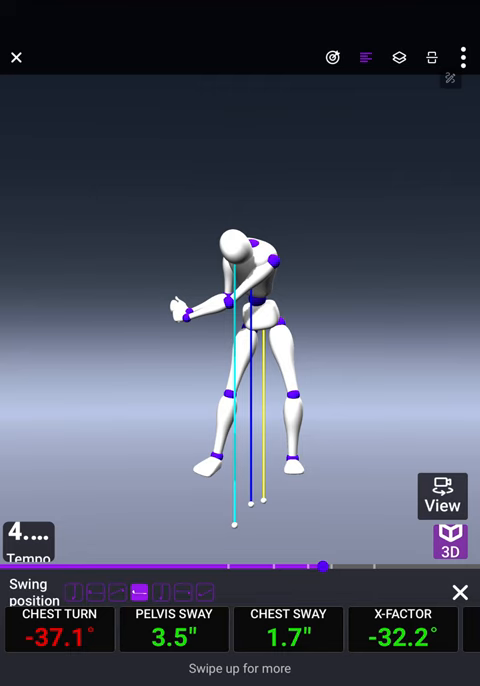
View the avatar From Target, Below, Above and DTL camera angles
left_click(448, 504)
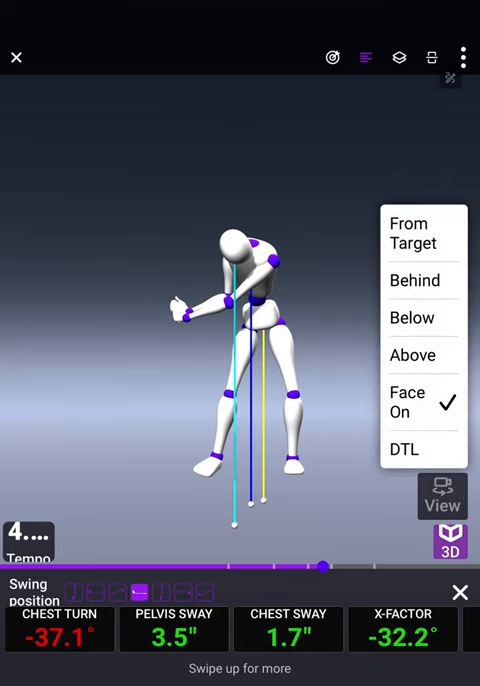
left_click(410, 232)
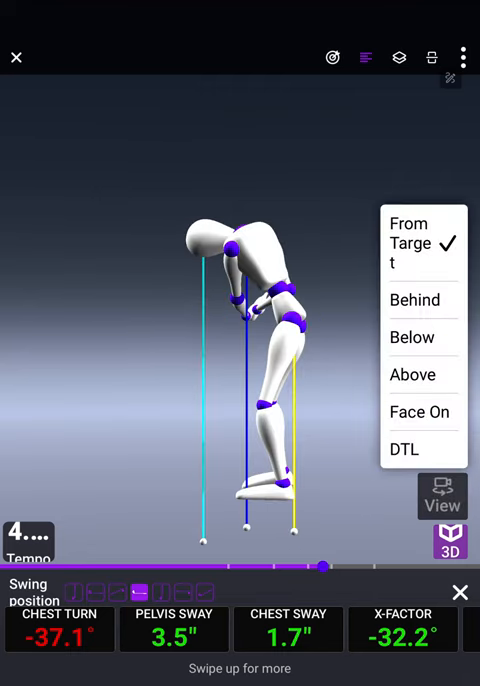
left_click(412, 300)
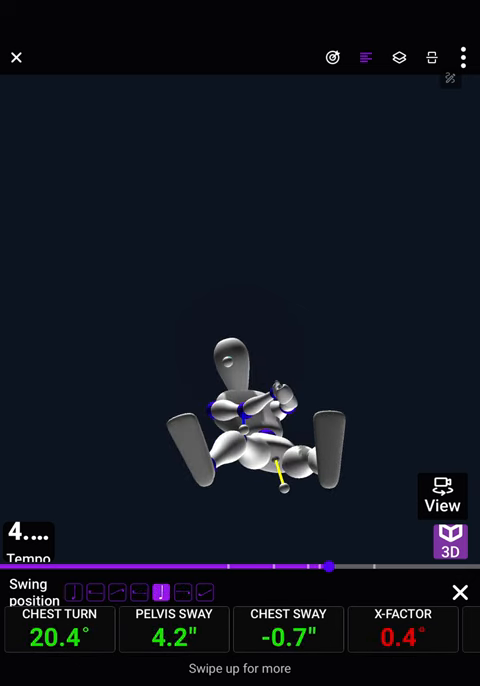
left_click(440, 498)
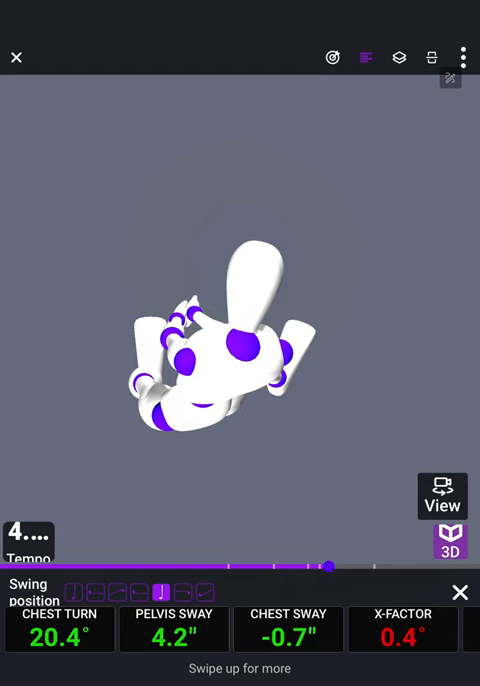
left_click(442, 500)
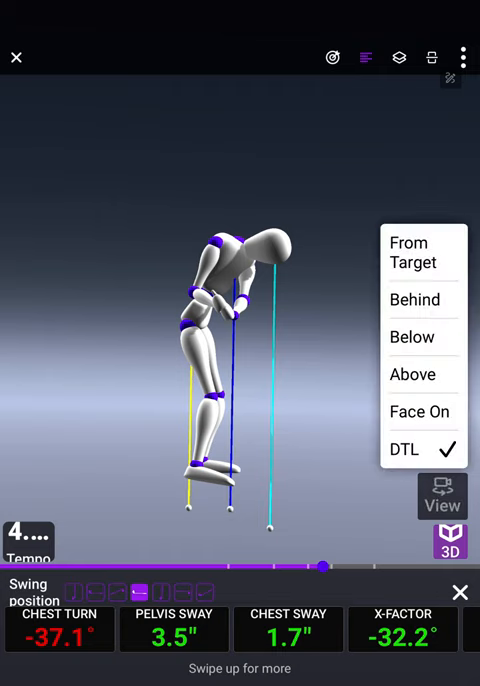
Show the recorded swing video above the avatar, back at address with chest turn 9.6°
left_click(420, 412)
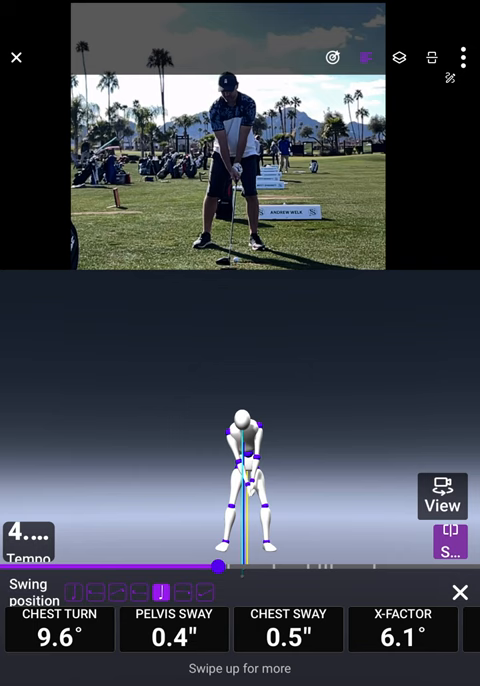
Scrub the swing forward toward the finish, then back through the backswing to address
left_click_drag(218, 568, 246, 568)
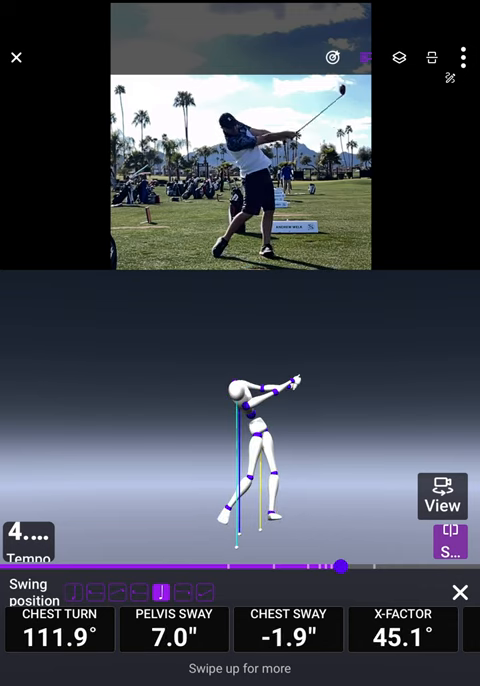
left_click_drag(344, 566, 336, 566)
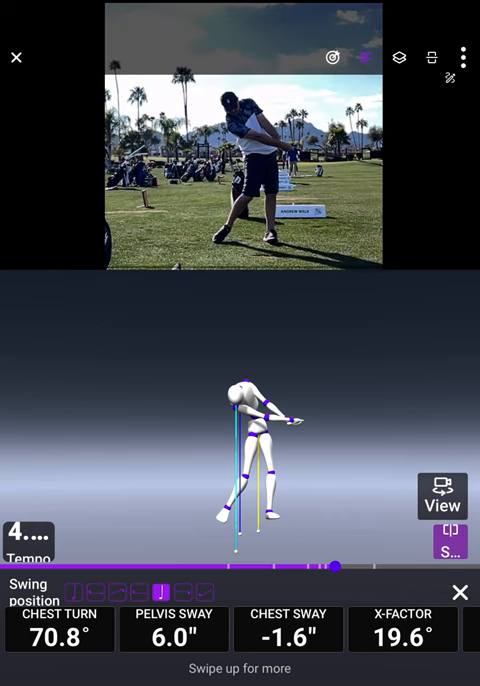
left_click_drag(340, 568, 270, 568)
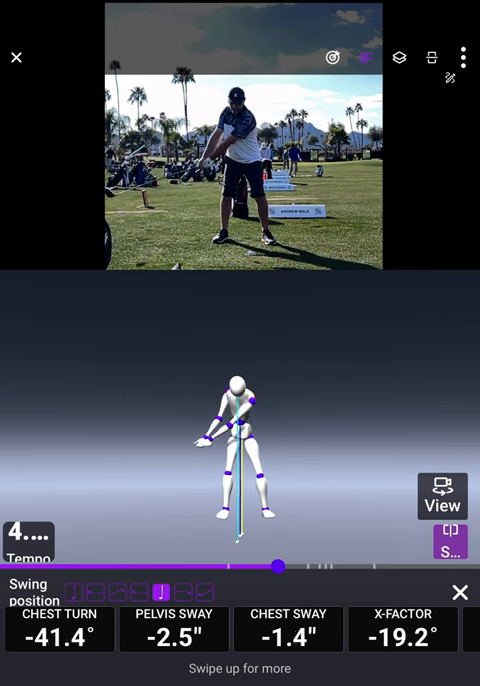
left_click_drag(280, 566, 248, 566)
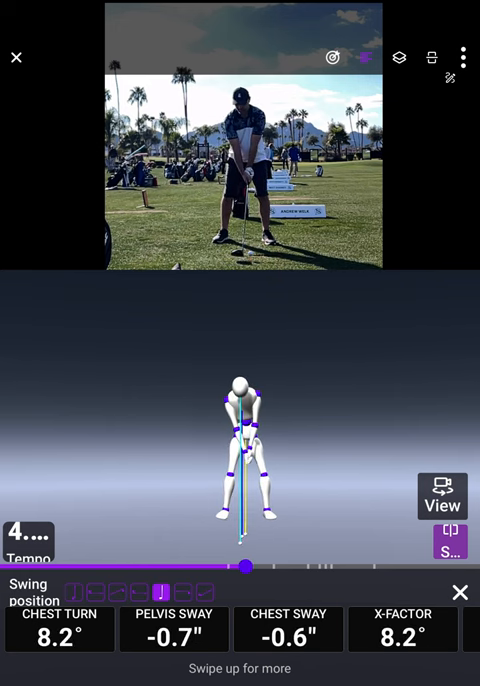
Advance through the takeaway toward impact, landing at chest turn -1.9°, X-factor -11.2°
left_click_drag(248, 564, 258, 564)
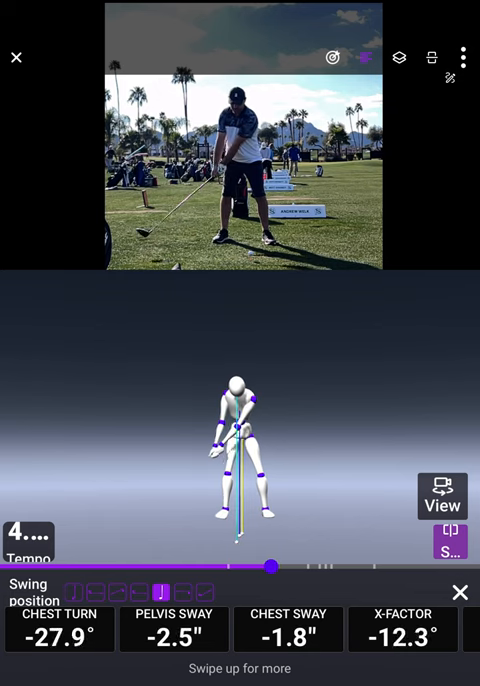
left_click_drag(272, 568, 296, 568)
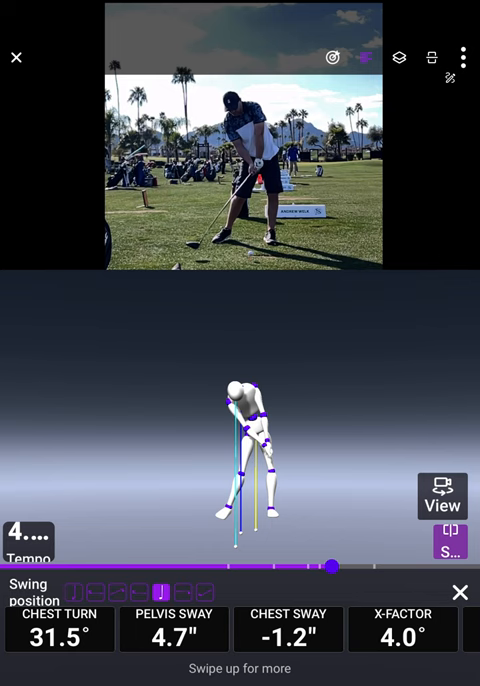
left_click_drag(336, 566, 344, 566)
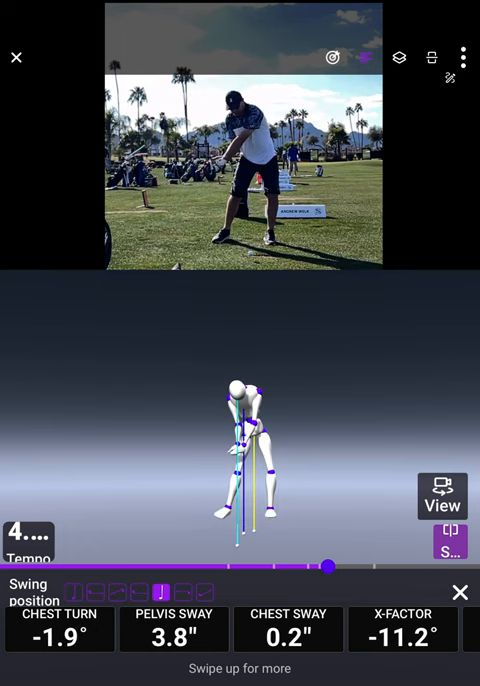
Move the swing to the top of the backswing, reading chest turn -89.0°, X-factor -54.5°
left_click_drag(328, 566, 260, 566)
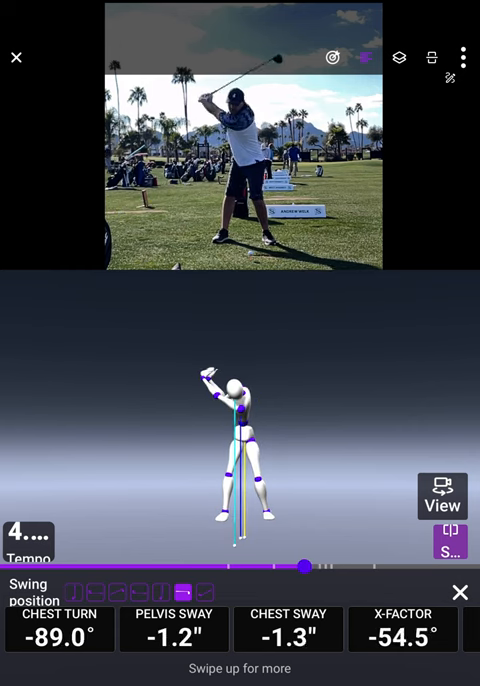
Compare address with the top, then advance into the follow-through at chest turn 151.7°, X-factor 40.1°
left_click_drag(304, 566, 336, 566)
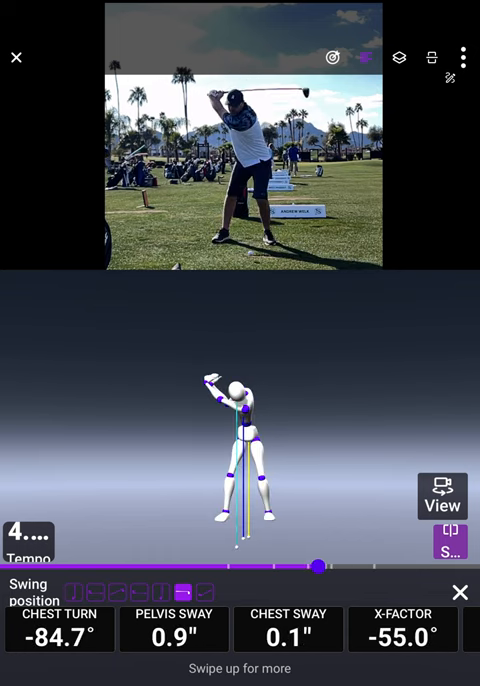
left_click_drag(318, 568, 240, 568)
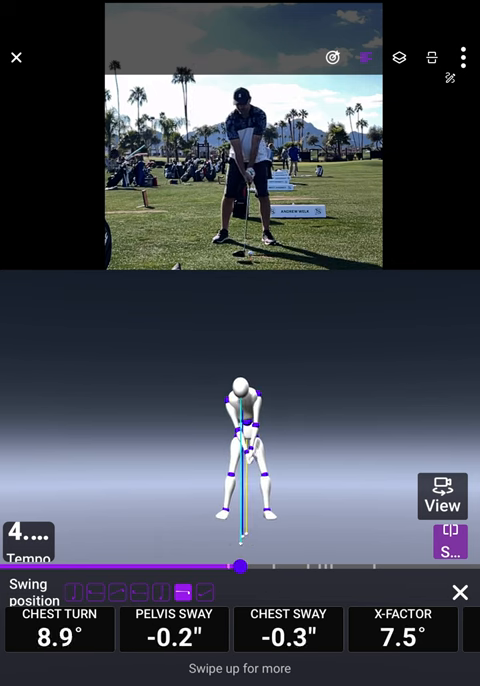
left_click_drag(240, 566, 282, 566)
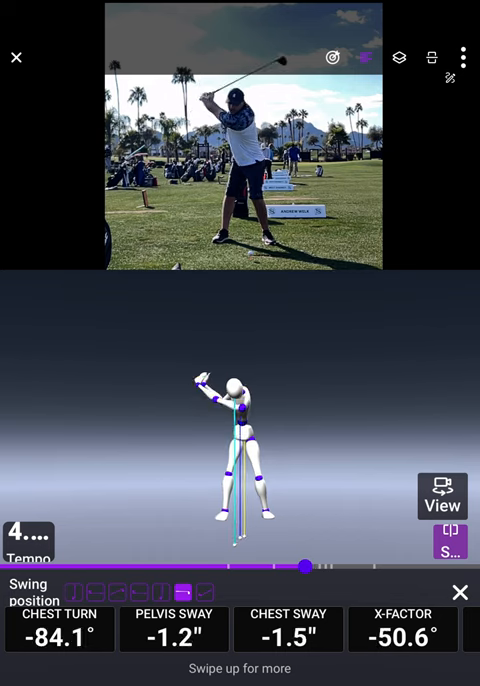
left_click_drag(310, 566, 328, 566)
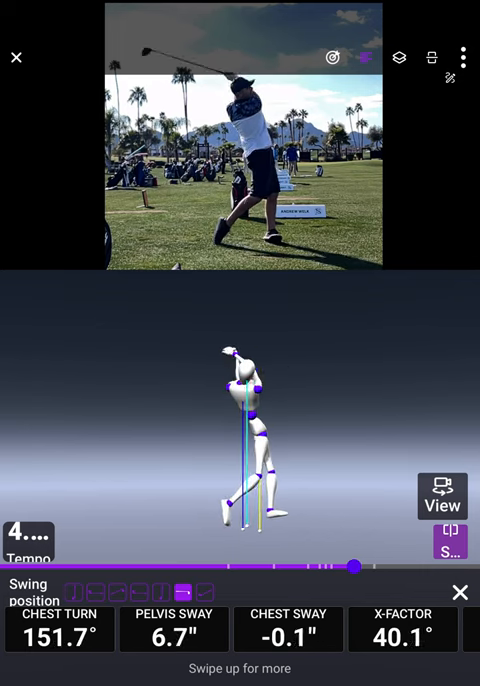
Step back from the finish with the frame-step ruler to chest turn 109.6°, X-factor 44.4°
left_click_drag(350, 568, 284, 568)
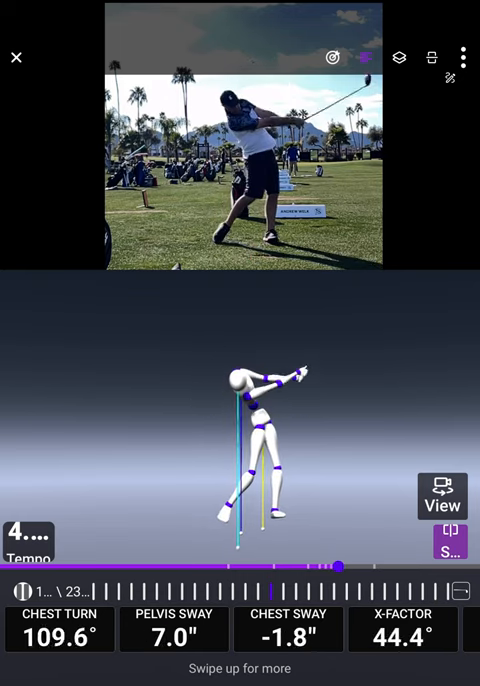
Switch the avatar to side-on and run from the top through the downswing to chest turn 119.8°, X-factor 47.3°
left_click(440, 504)
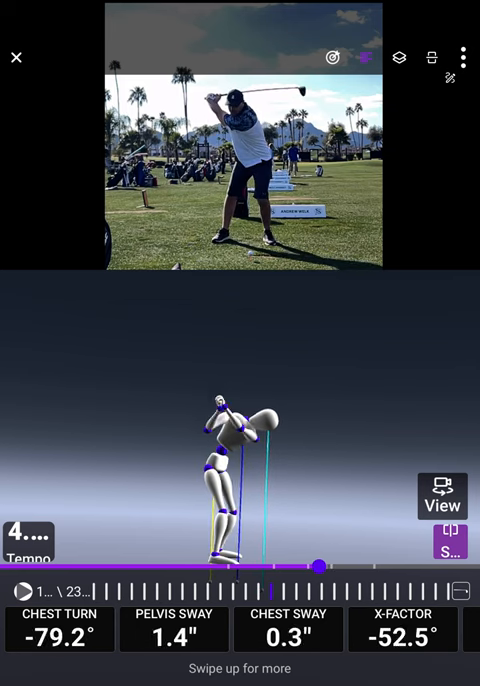
left_click_drag(310, 568, 344, 568)
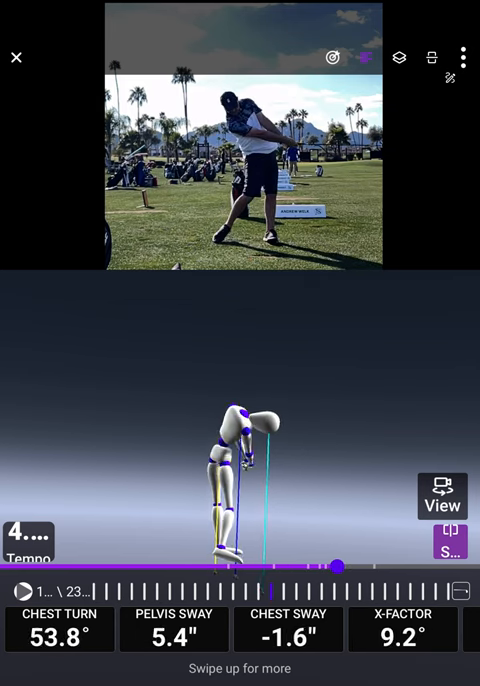
left_click_drag(344, 568, 330, 568)
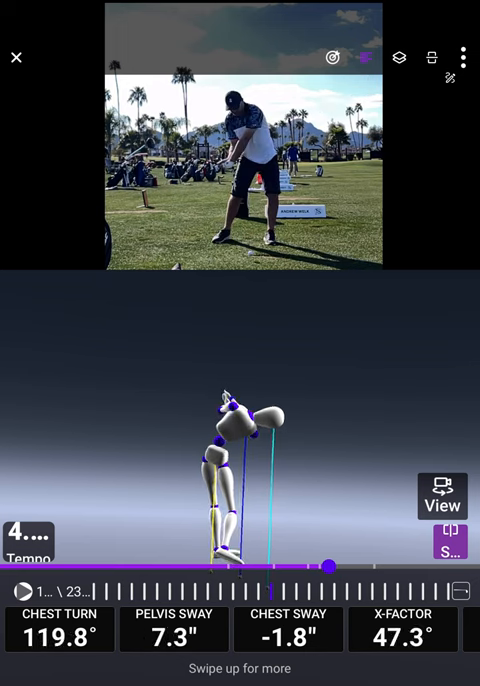